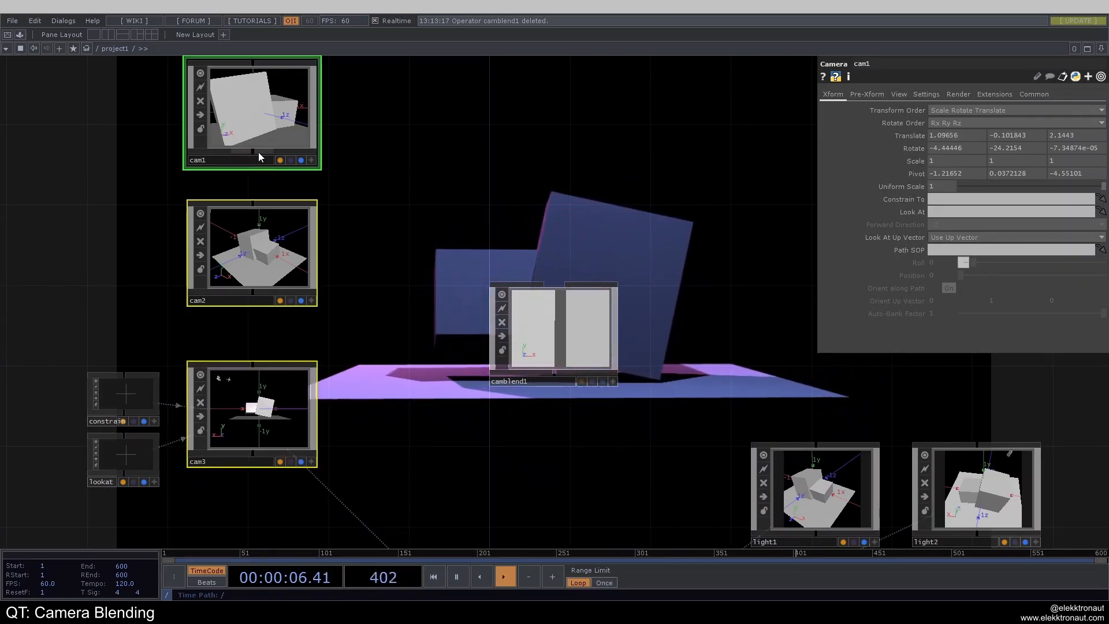
Wire cam1, cam2 and cam3 into camblend1's three inputs, weight fully on cam1
left_click(505, 576)
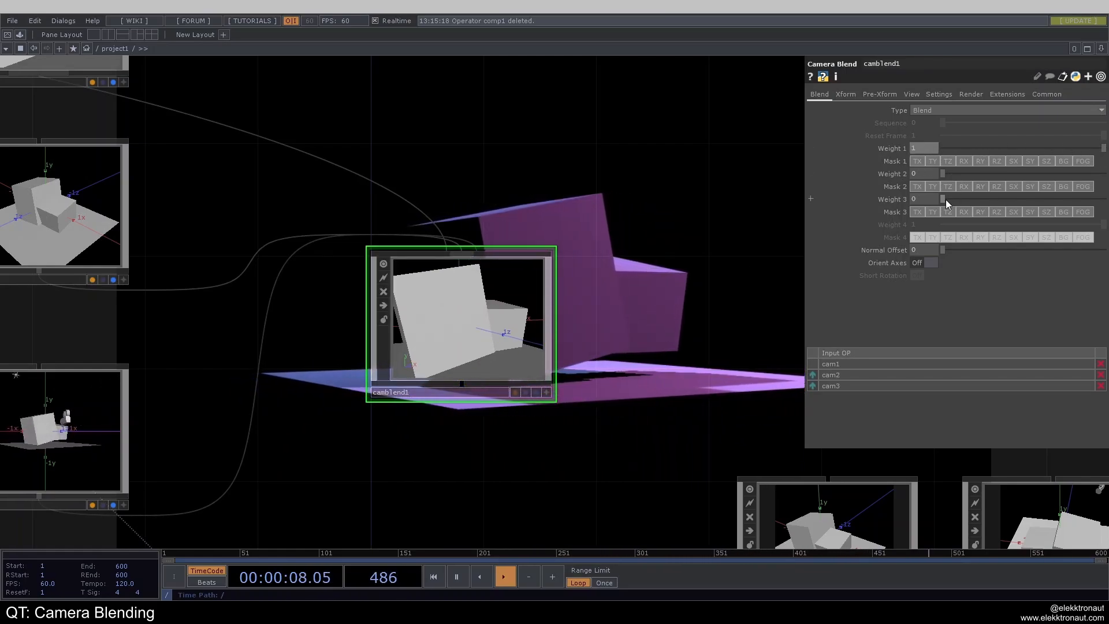
Change camblend1's Type from Blend to Sequence, starting at sequence 0
left_click_drag(944, 203, 960, 203)
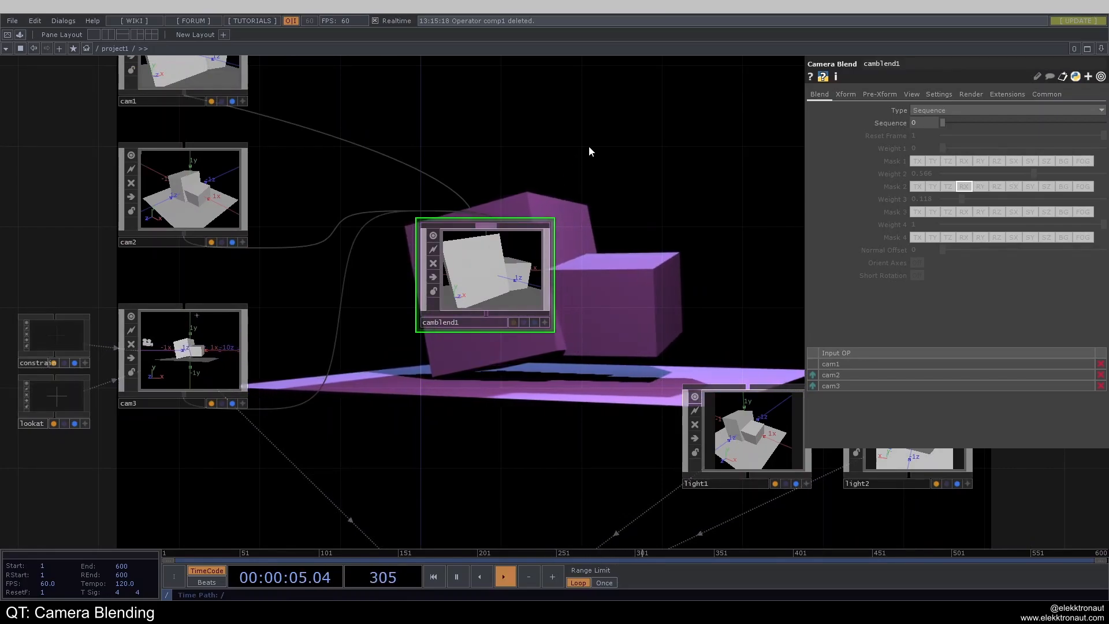
Sweep camblend1's Sequence slider to fade through cam1, cam2 and cam3
left_click(505, 577)
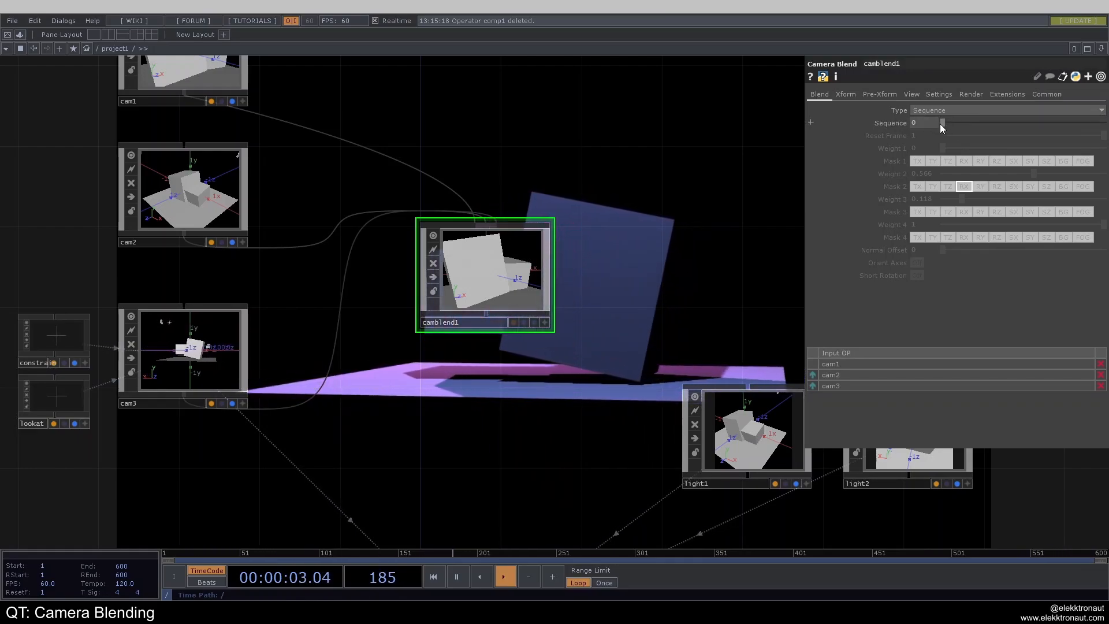
left_click_drag(940, 123, 1013, 123)
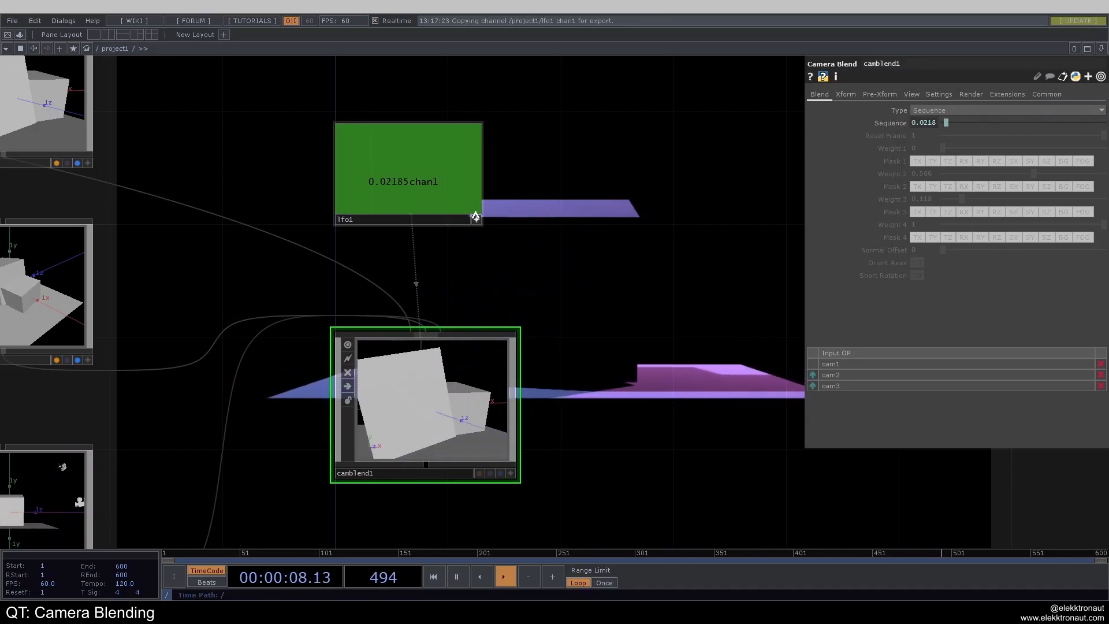
Show lfo1's parameters — Sine at frequency 0.2 — while camblend1 cycles cameras
left_click(408, 169)
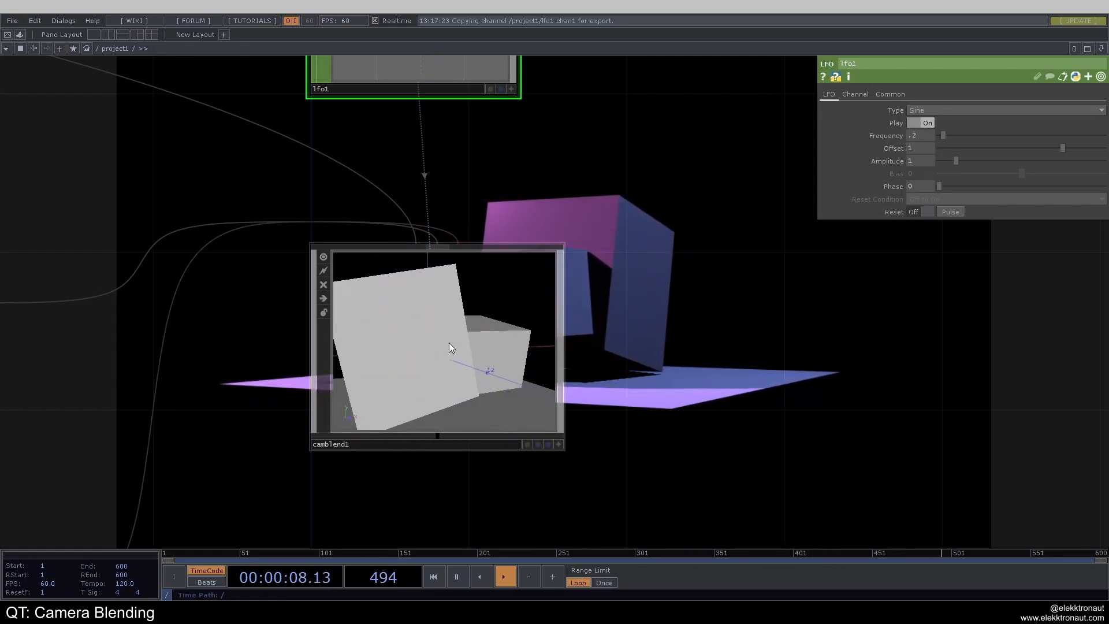
left_click(432, 576)
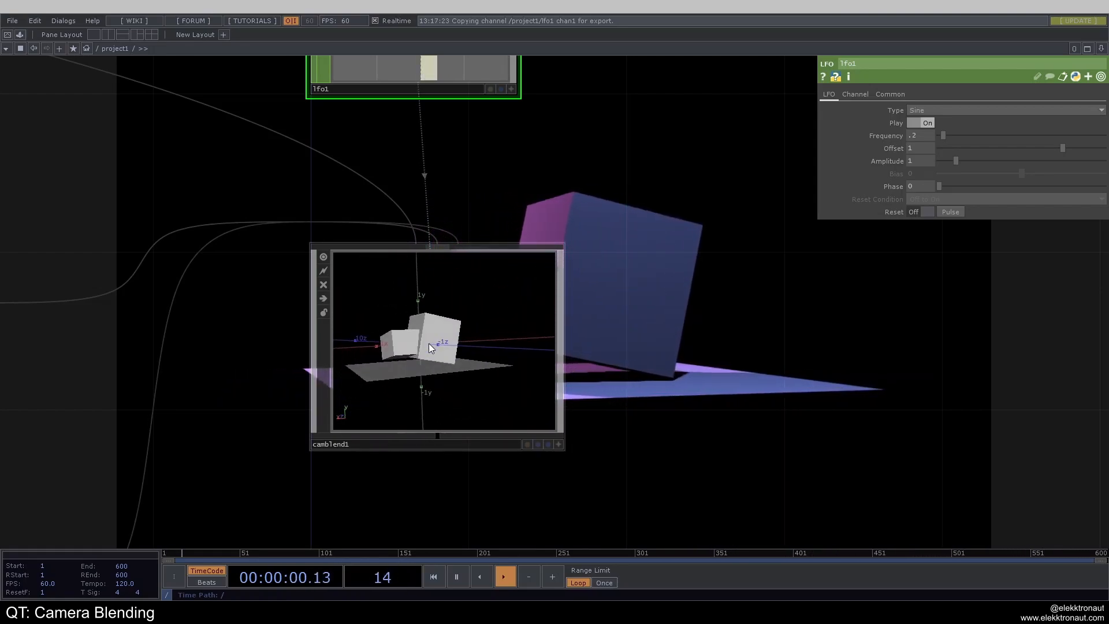